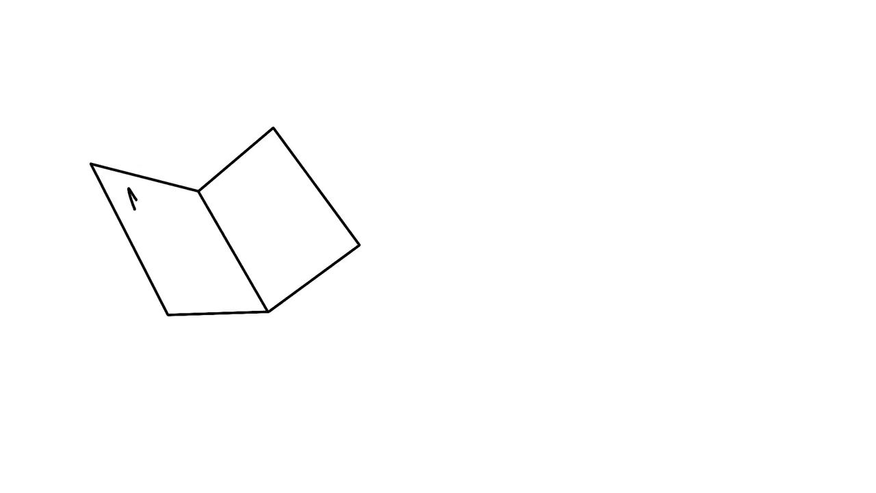
type("MENU")
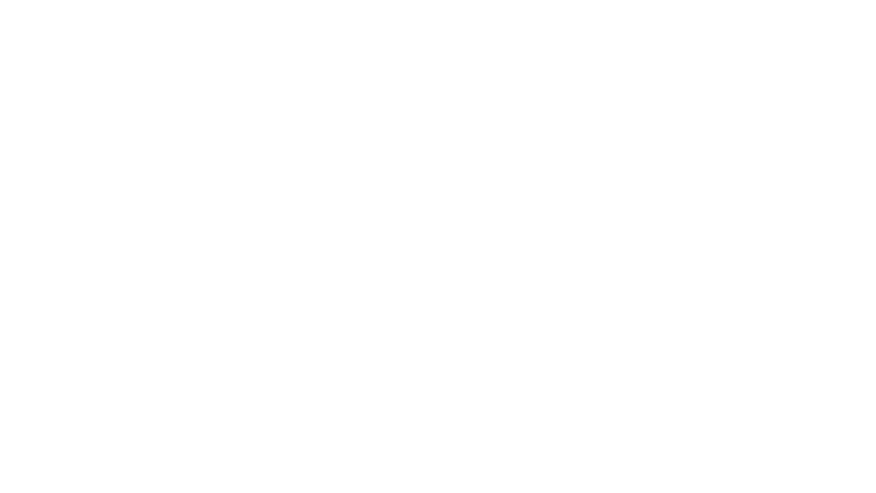
type("4. You pay attention to subtlety and small deta")
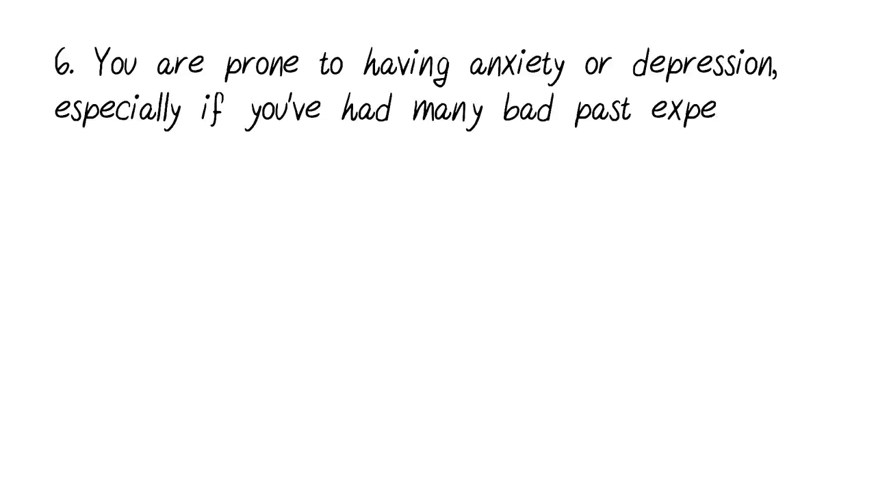
type("riences.")
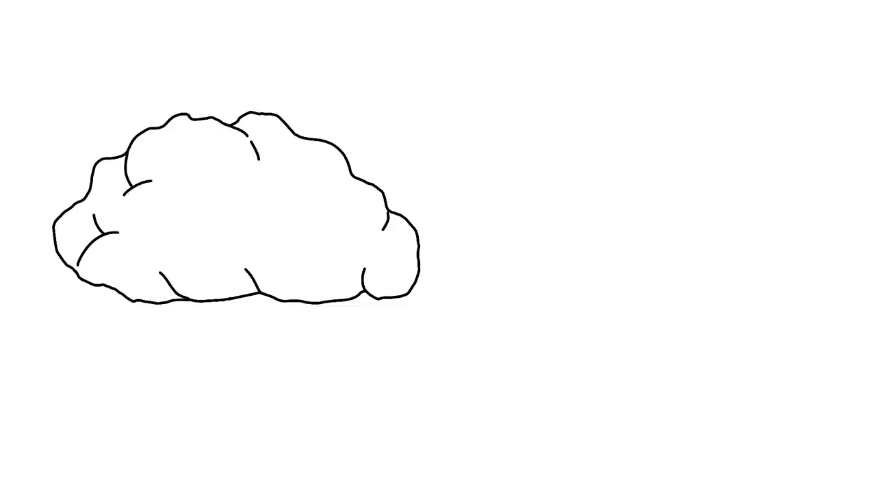
left_click_drag(246, 301, 219, 480)
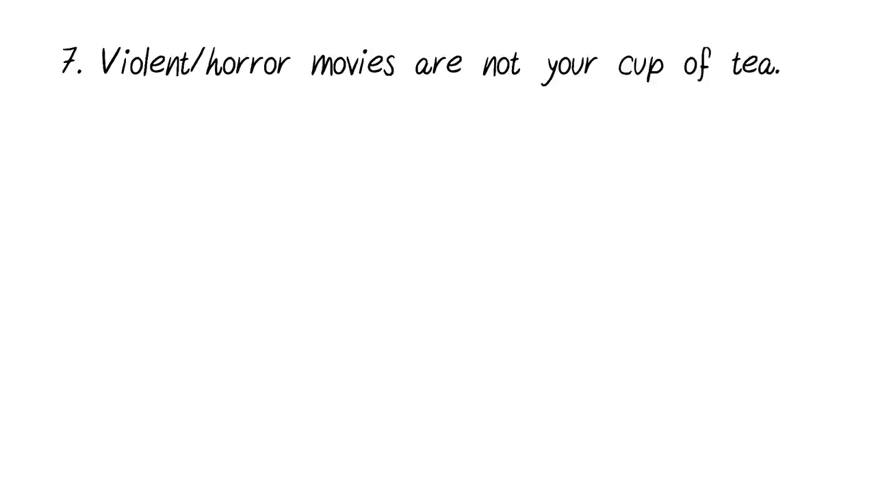
left_click_drag(388, 274, 499, 367)
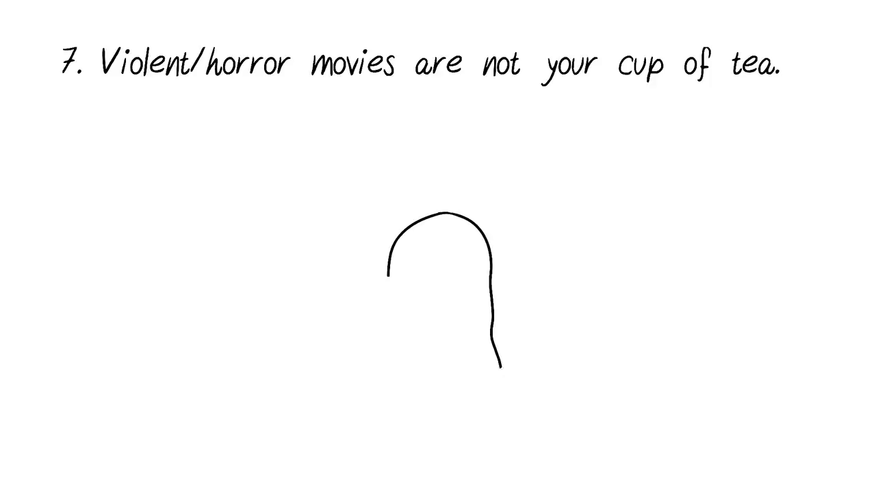